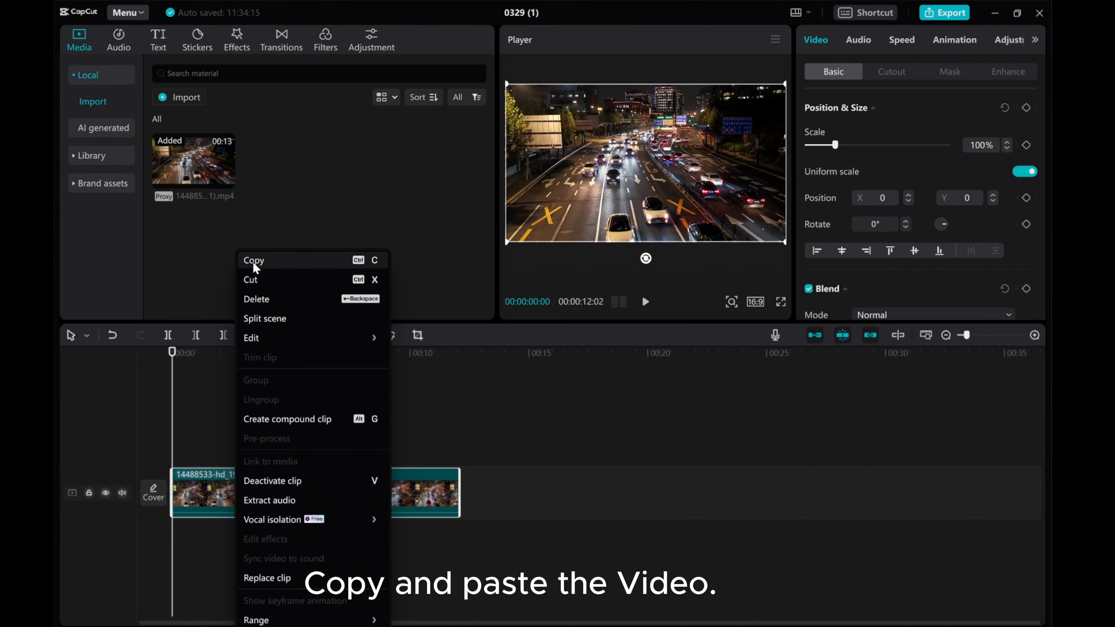
# - Copy the traffic clip and paste a duplicate onto a new track above it
pyautogui.click(253, 261)
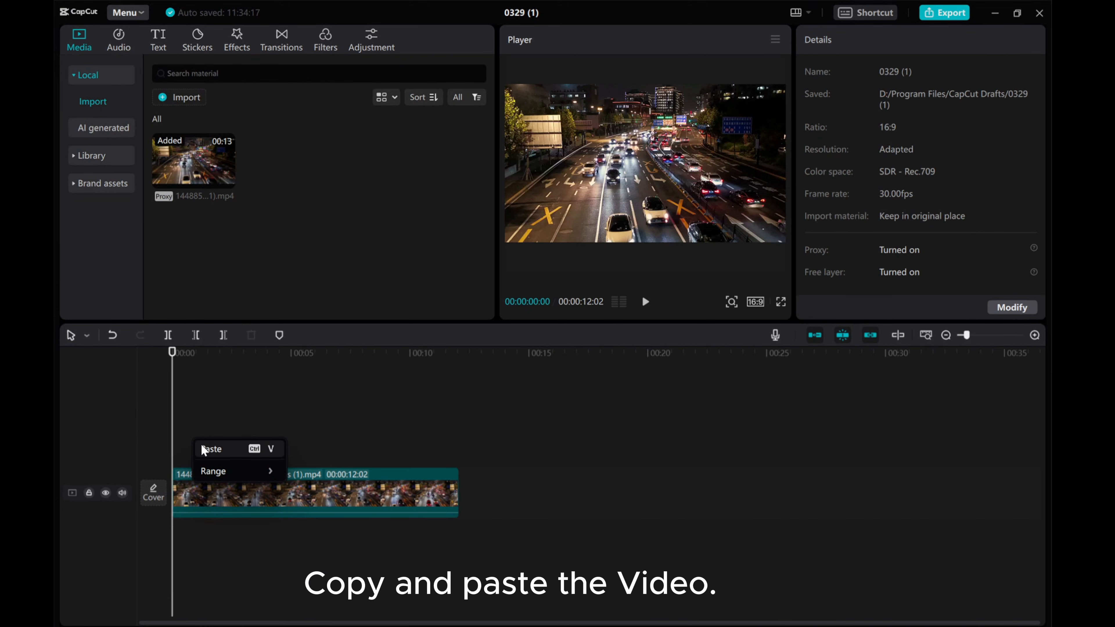
pyautogui.click(212, 449)
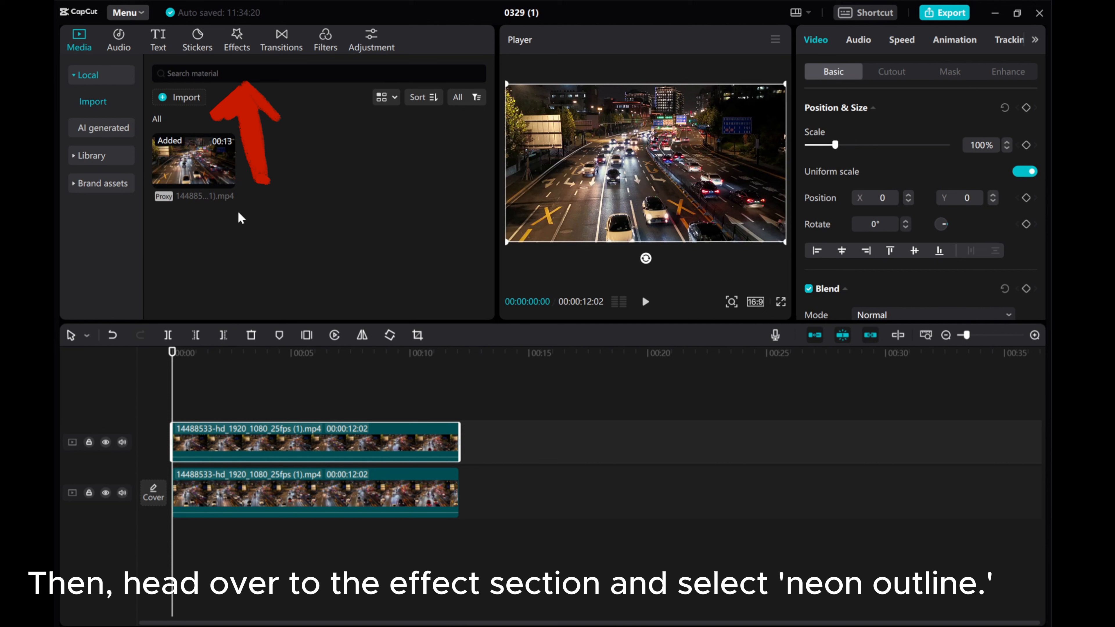
# - Browse the Party effects category to locate Neon Outline for the upper clip
pyautogui.click(236, 39)
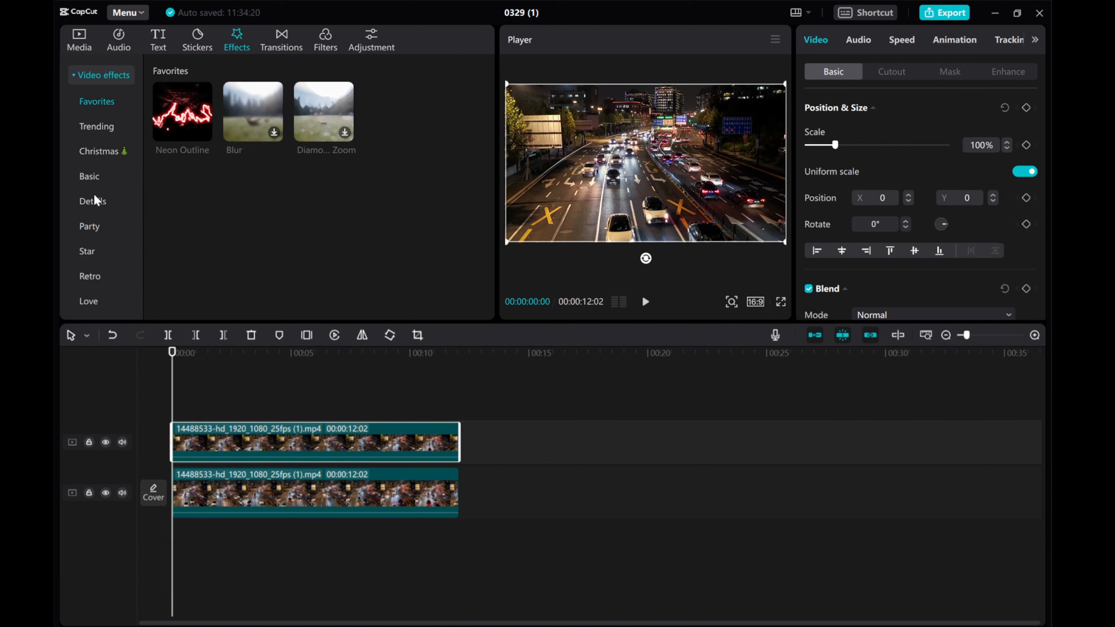
pyautogui.scroll(-3)
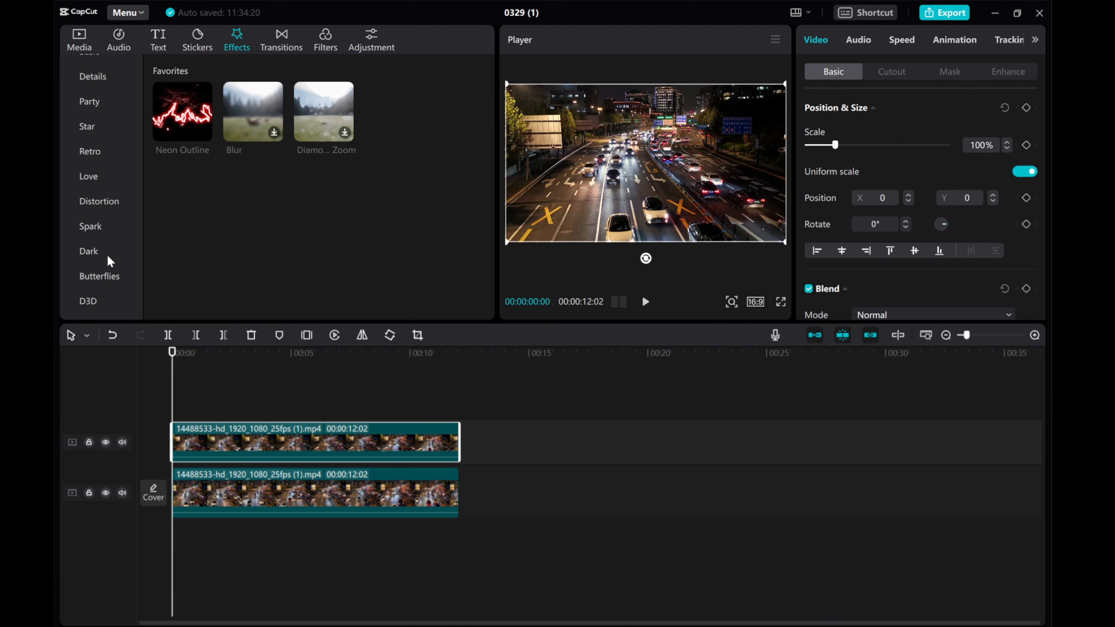
pyautogui.click(90, 101)
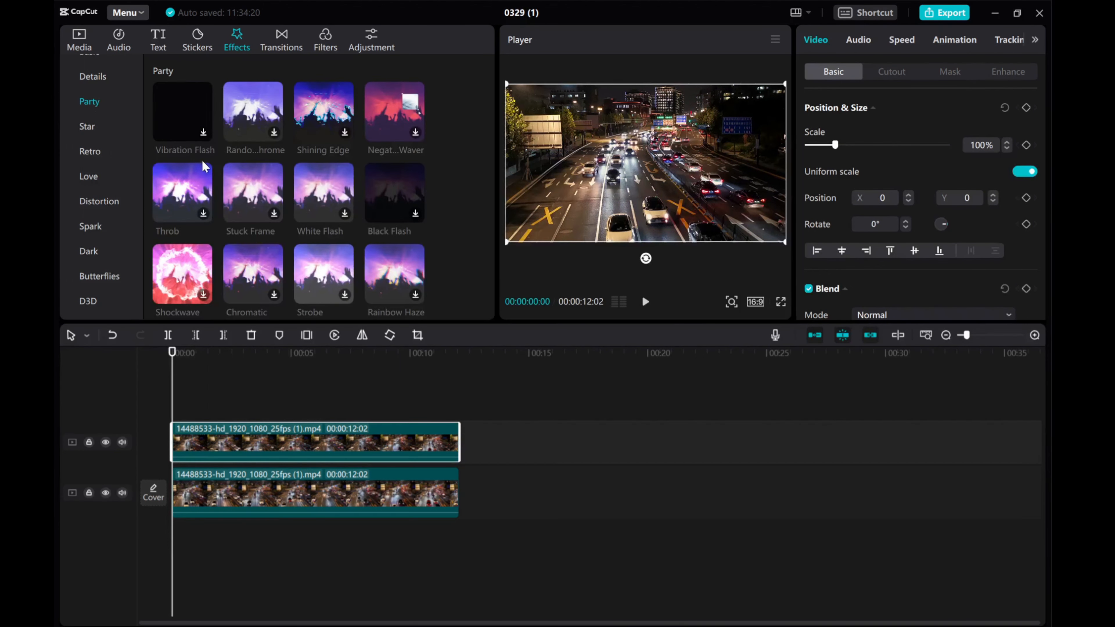
pyautogui.scroll(-3)
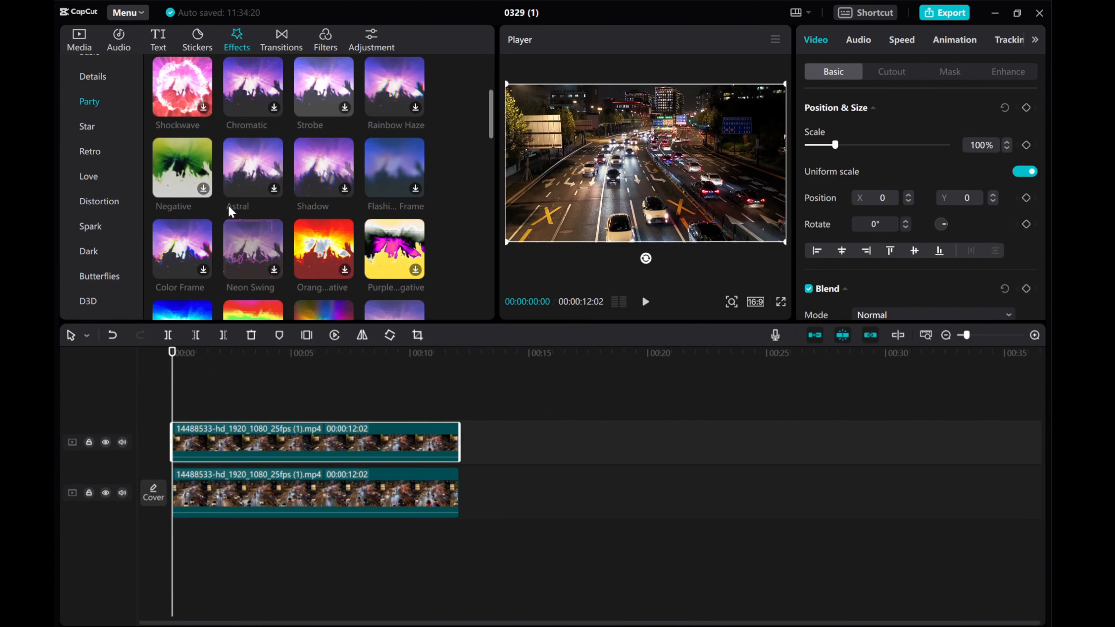
pyautogui.scroll(-3)
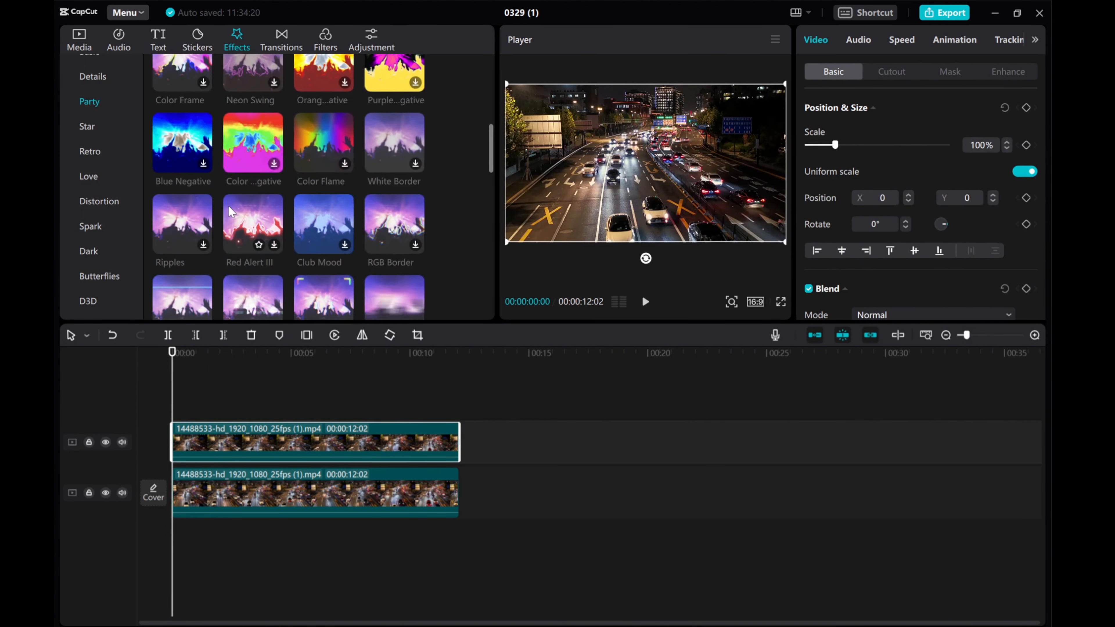
pyautogui.scroll(-3)
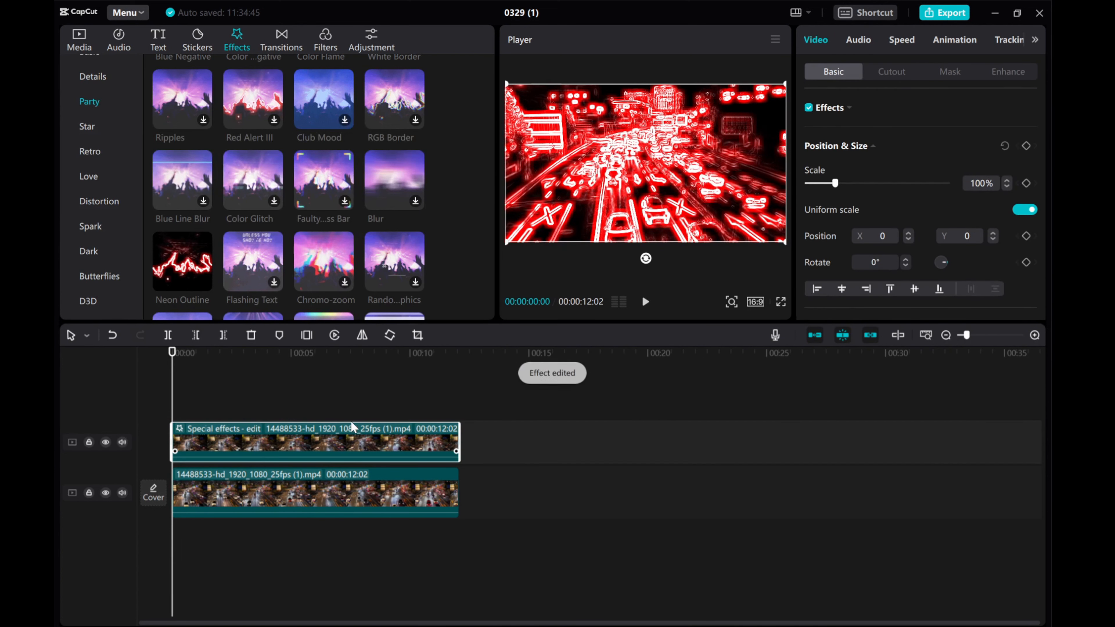
# - Add a Custom adjustment layer to the timeline for desaturating the outlines
pyautogui.click(371, 39)
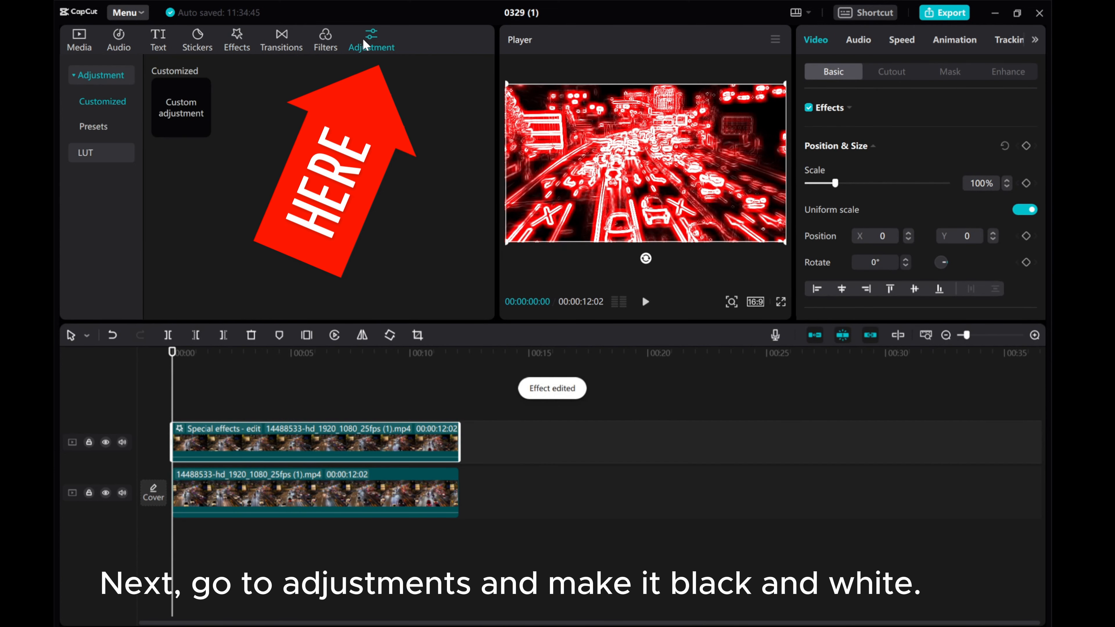
pyautogui.click(181, 108)
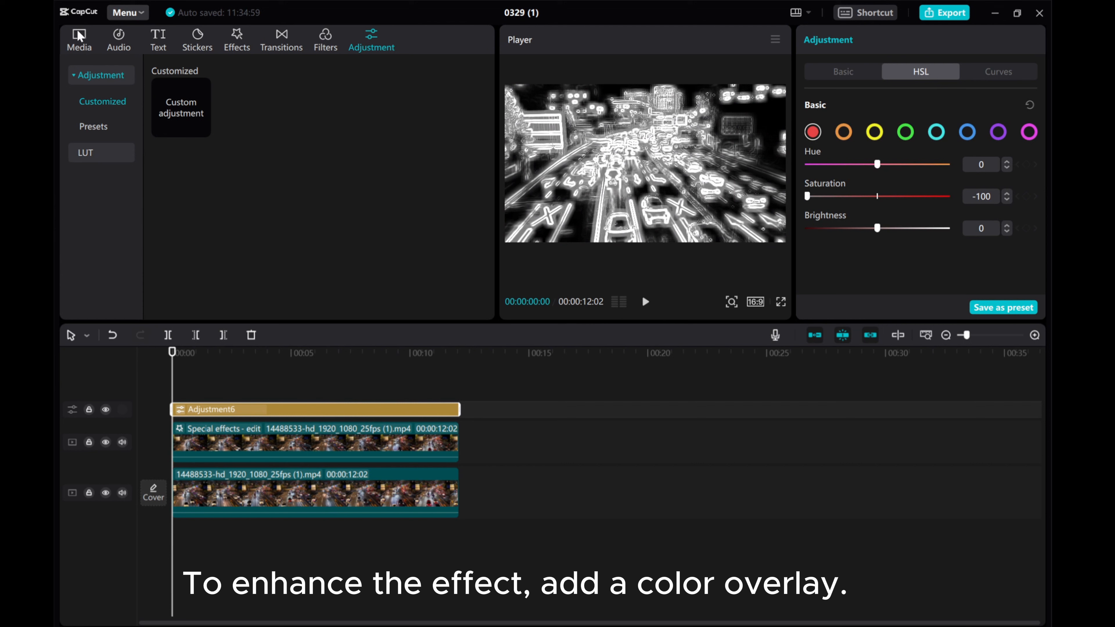
# - Add the purple swatch from Media > Library > Background as a top-track clip
pyautogui.click(79, 39)
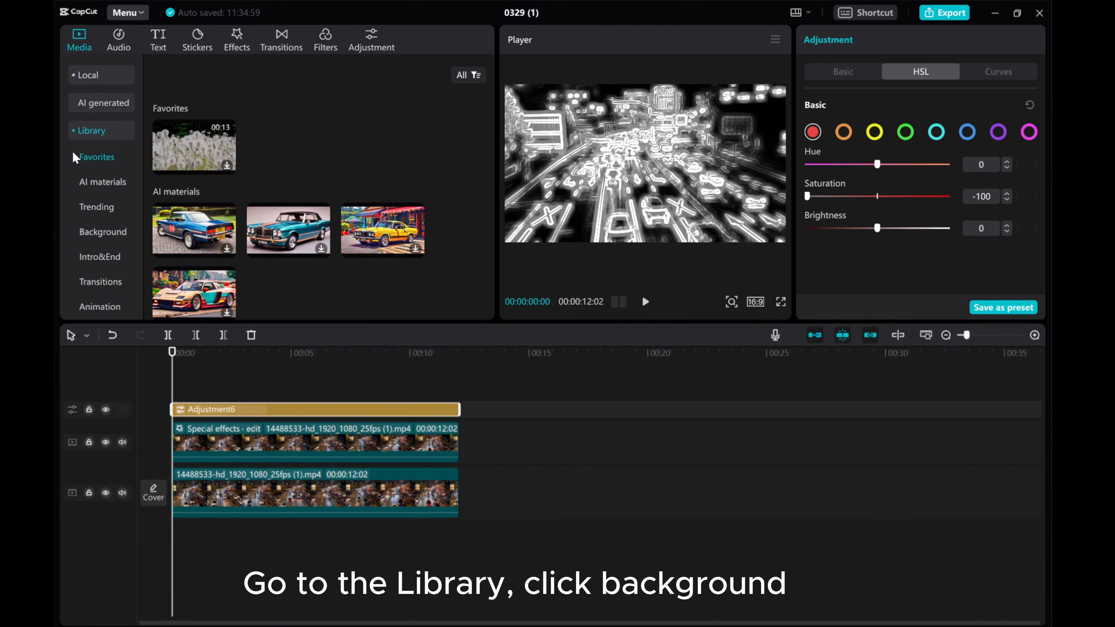
pyautogui.click(102, 232)
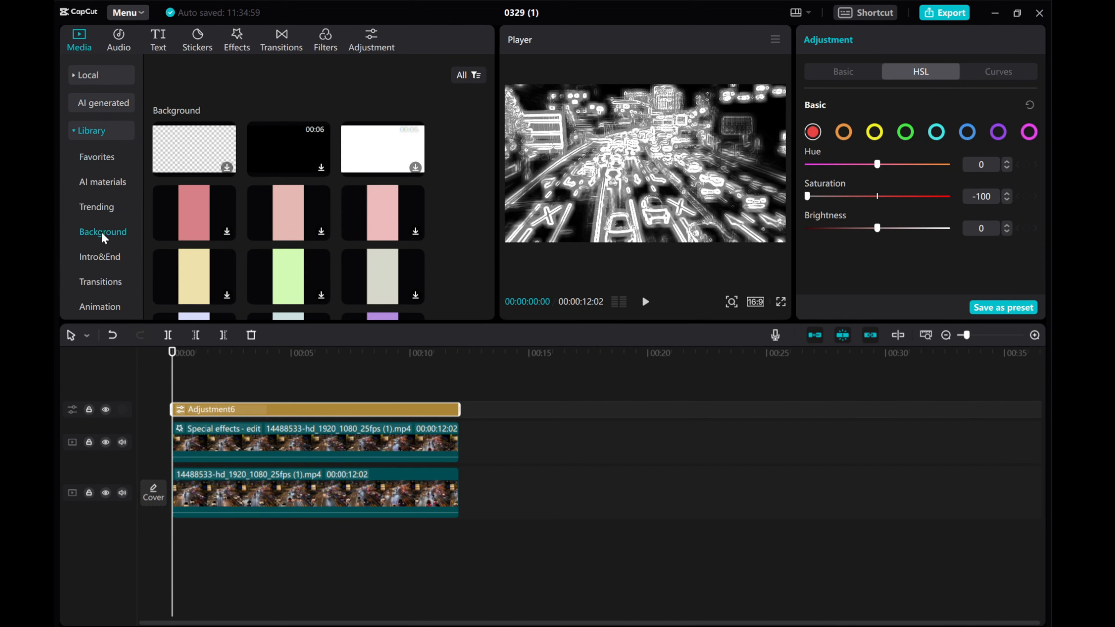
pyautogui.scroll(-3)
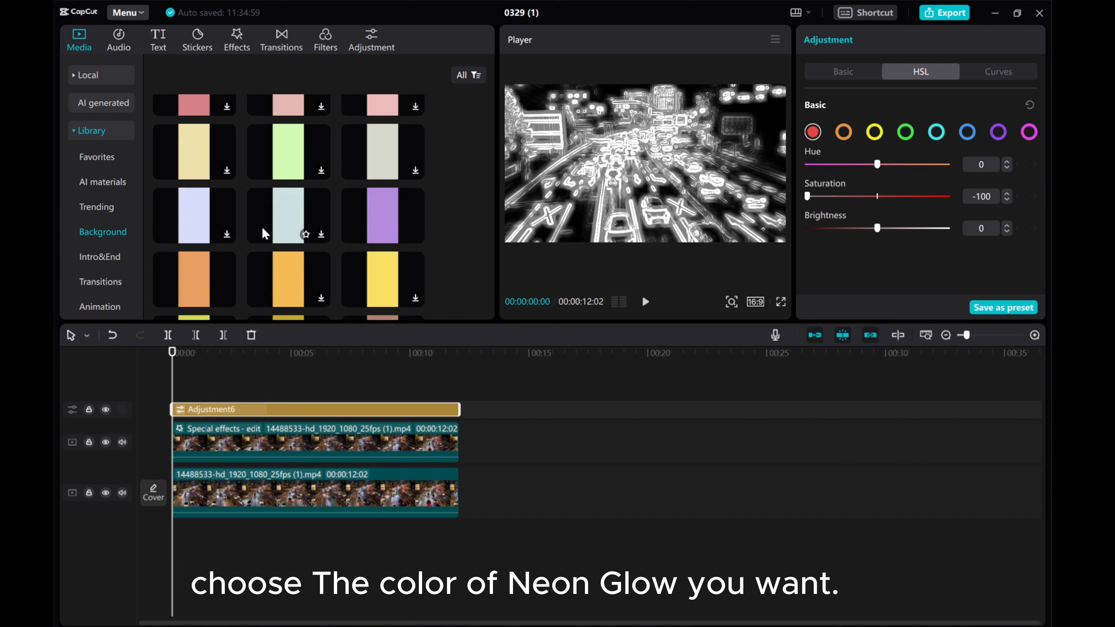
pyautogui.moveTo(415, 235)
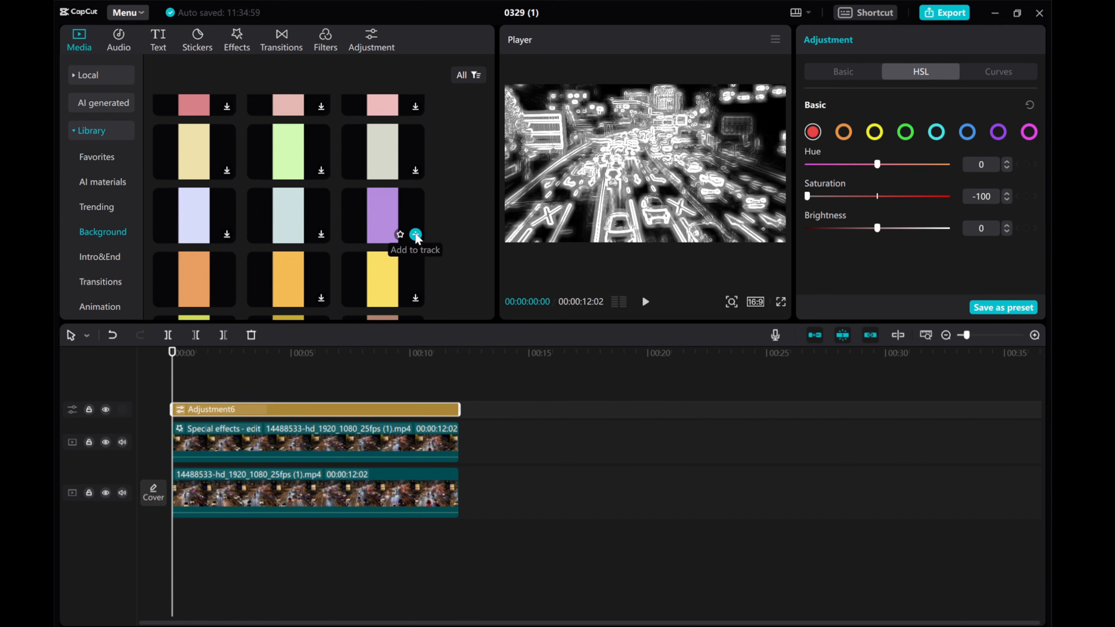
pyautogui.click(415, 236)
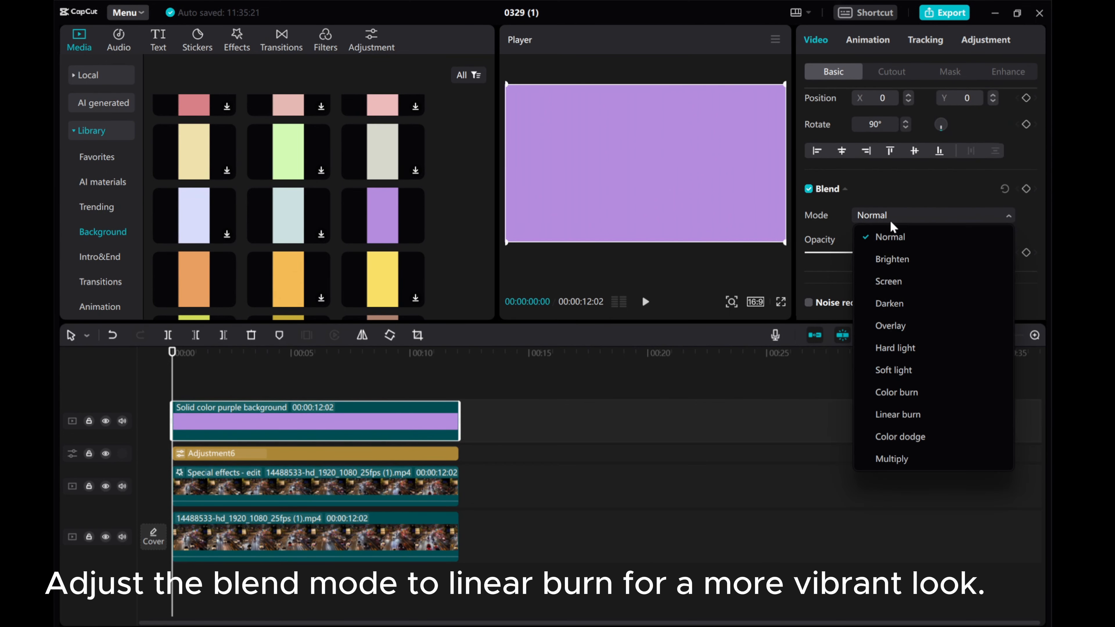
# - Set the purple background clip's blend mode to Linear burn
pyautogui.click(897, 415)
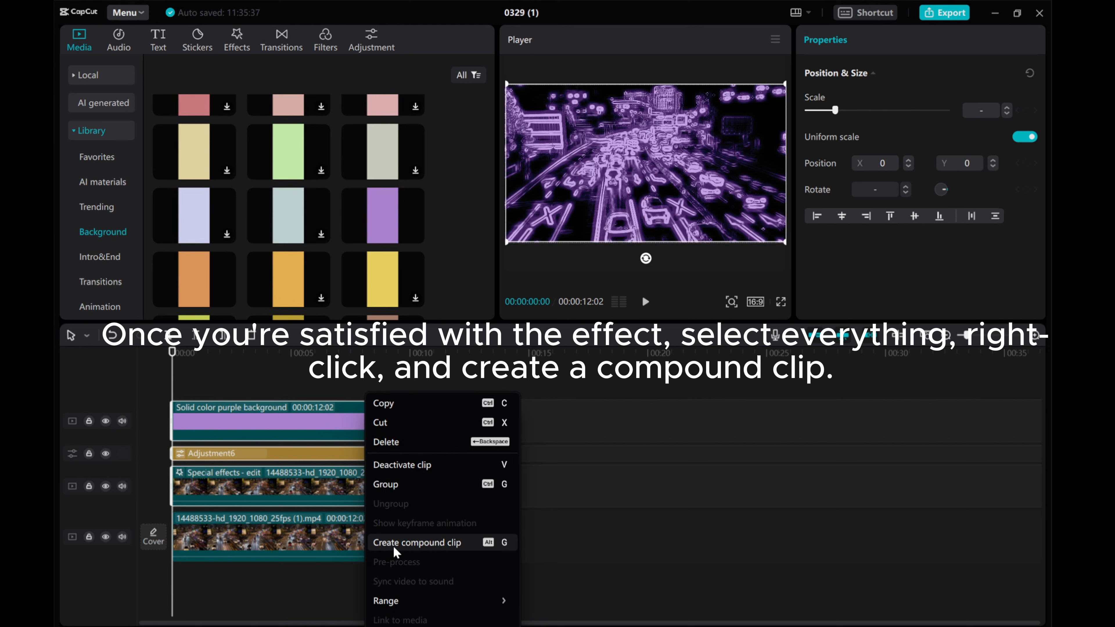
# - Create a compound clip from the neon layers, set it to Screen blend, and play back
pyautogui.click(417, 543)
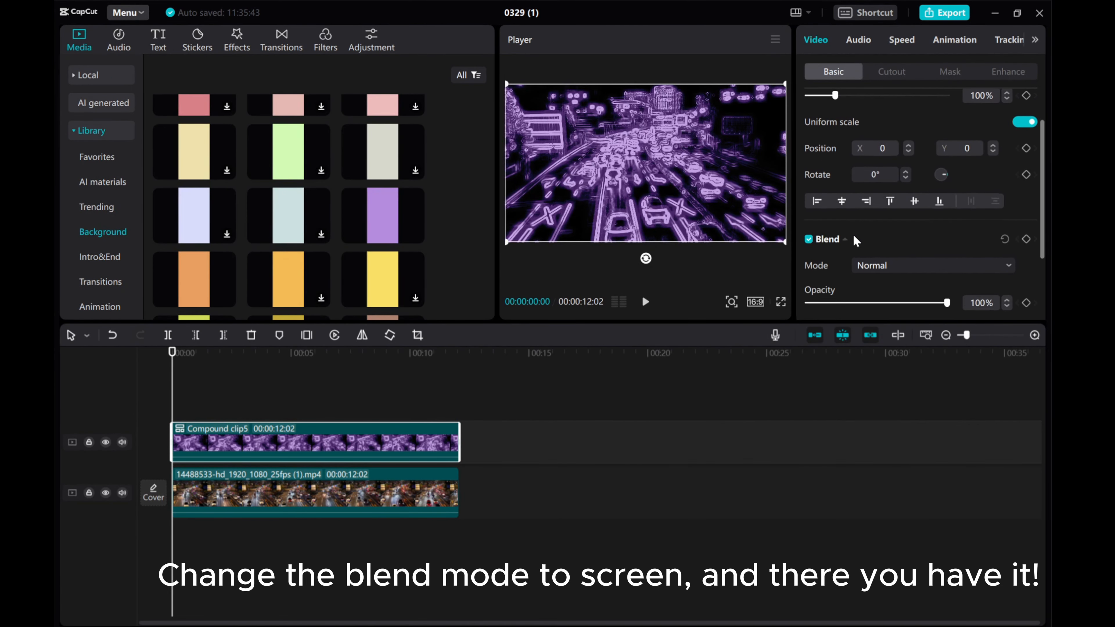
pyautogui.click(933, 266)
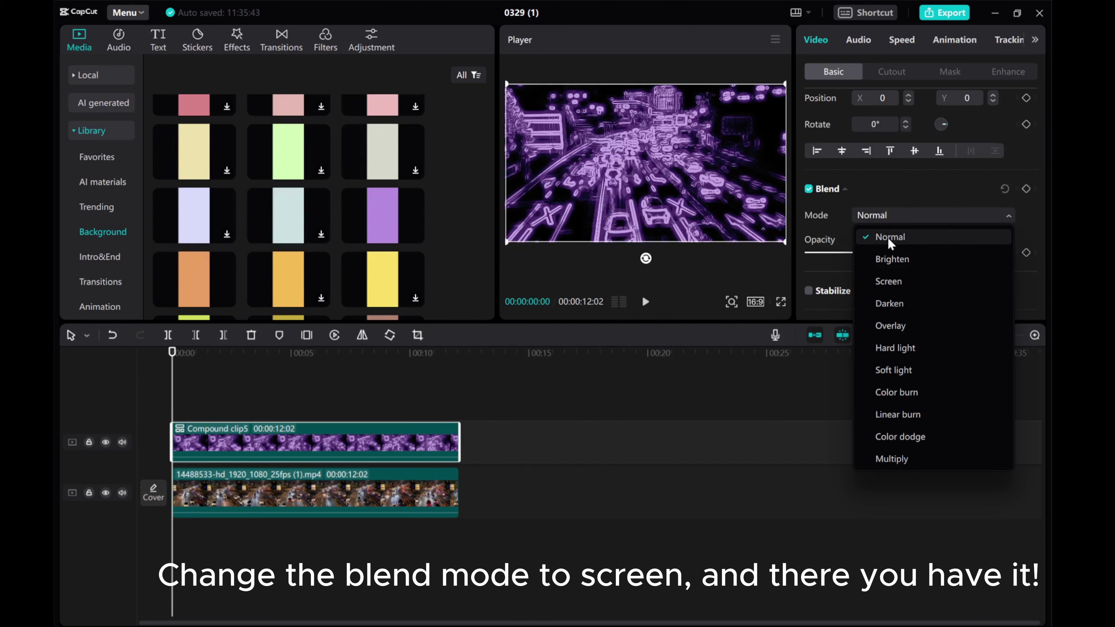
pyautogui.click(888, 281)
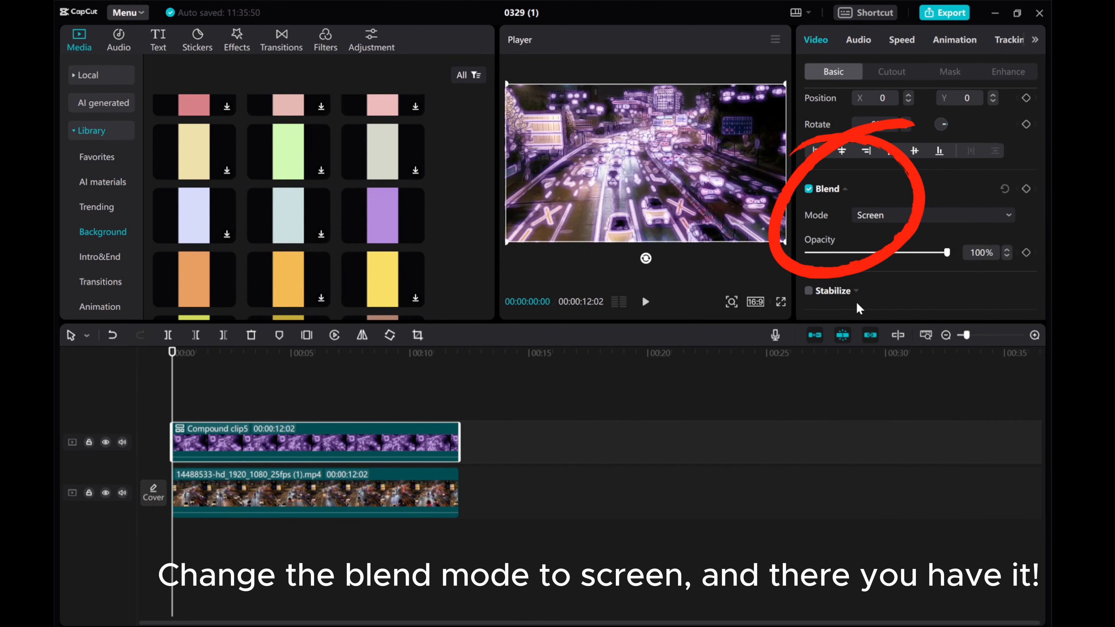
pyautogui.click(644, 302)
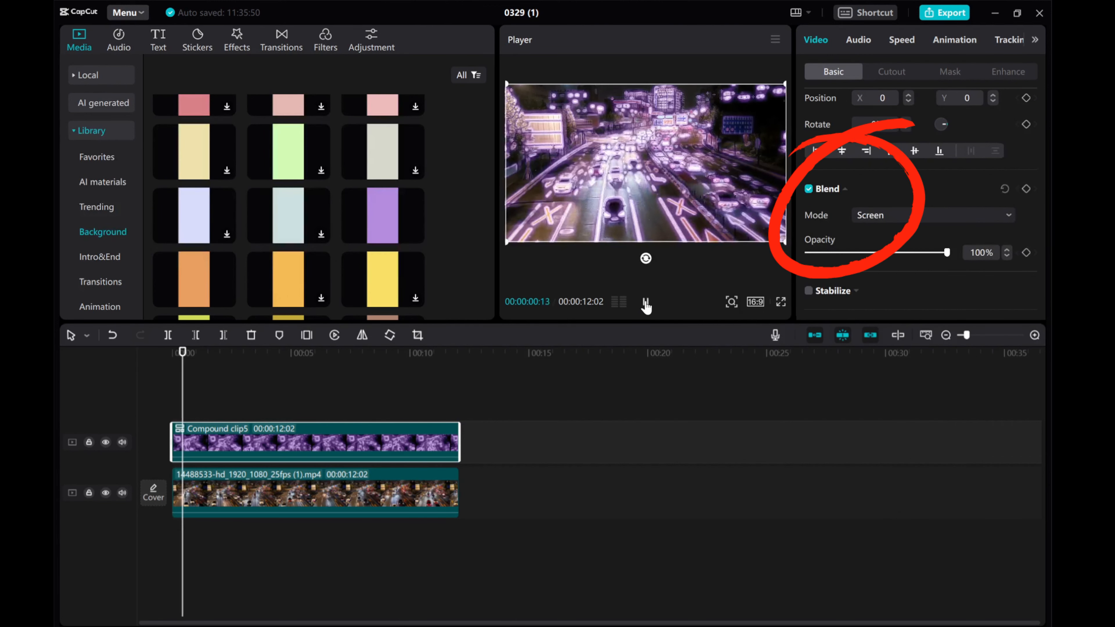
pyautogui.click(645, 301)
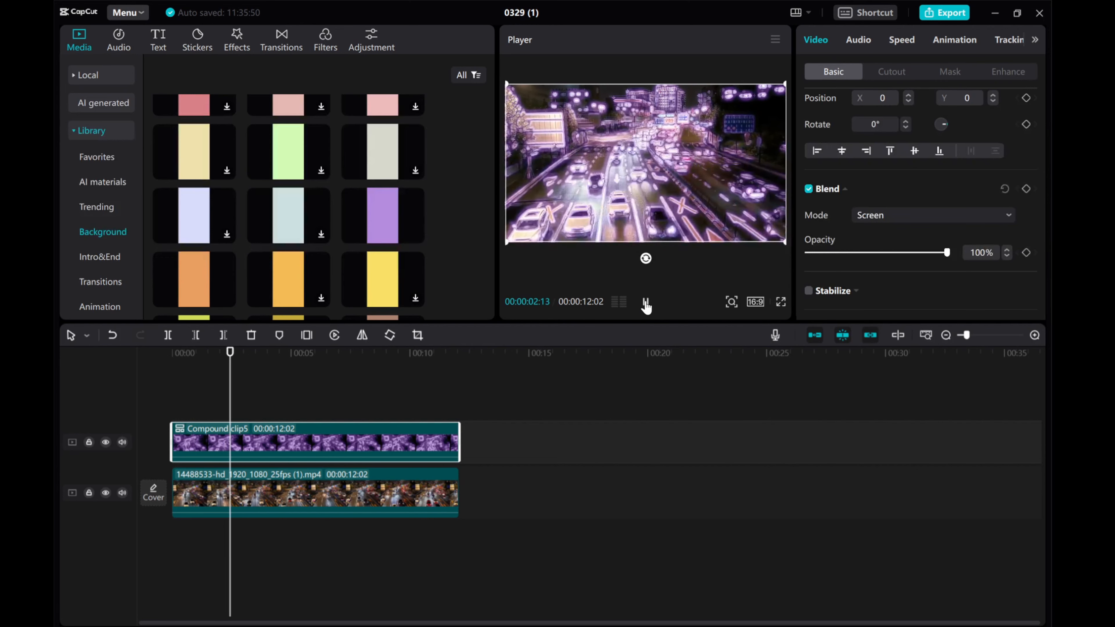
pyautogui.click(646, 302)
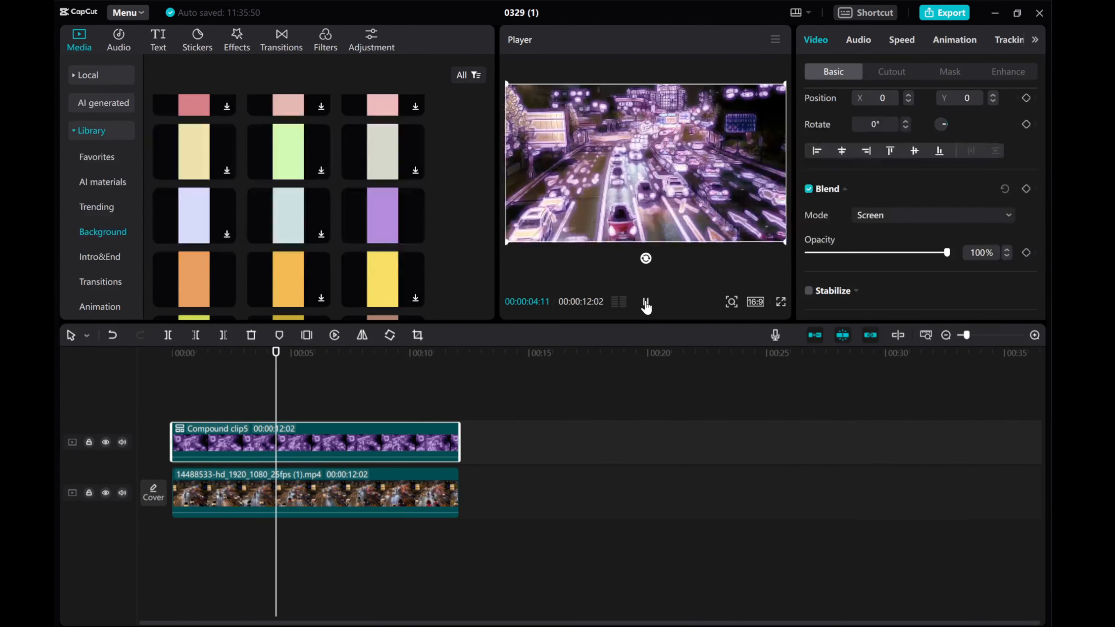
pyautogui.click(646, 301)
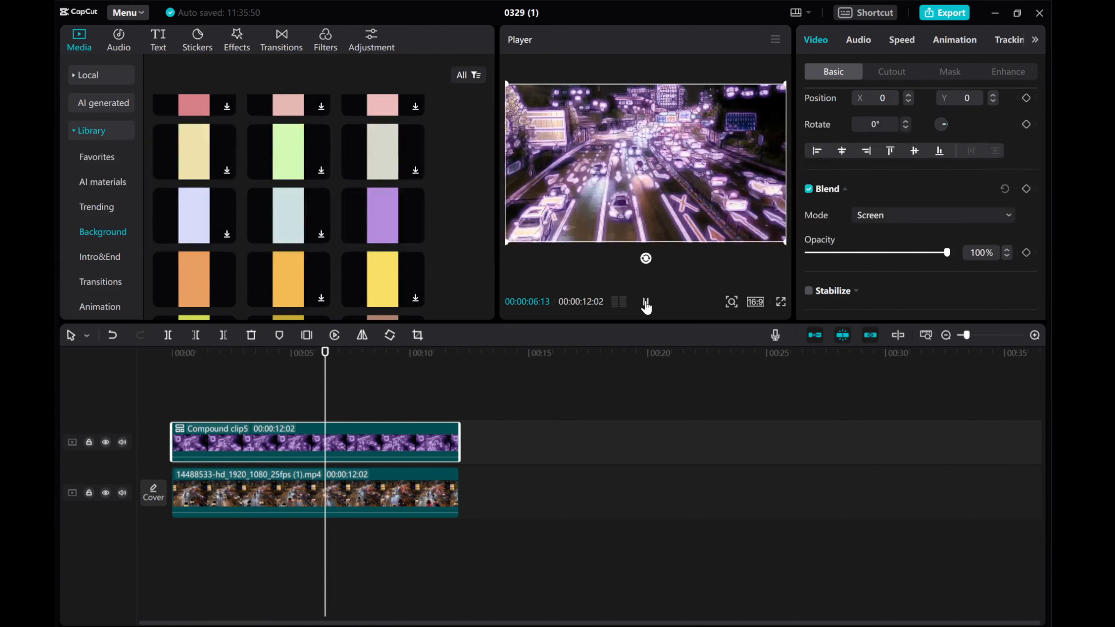
pyautogui.click(646, 303)
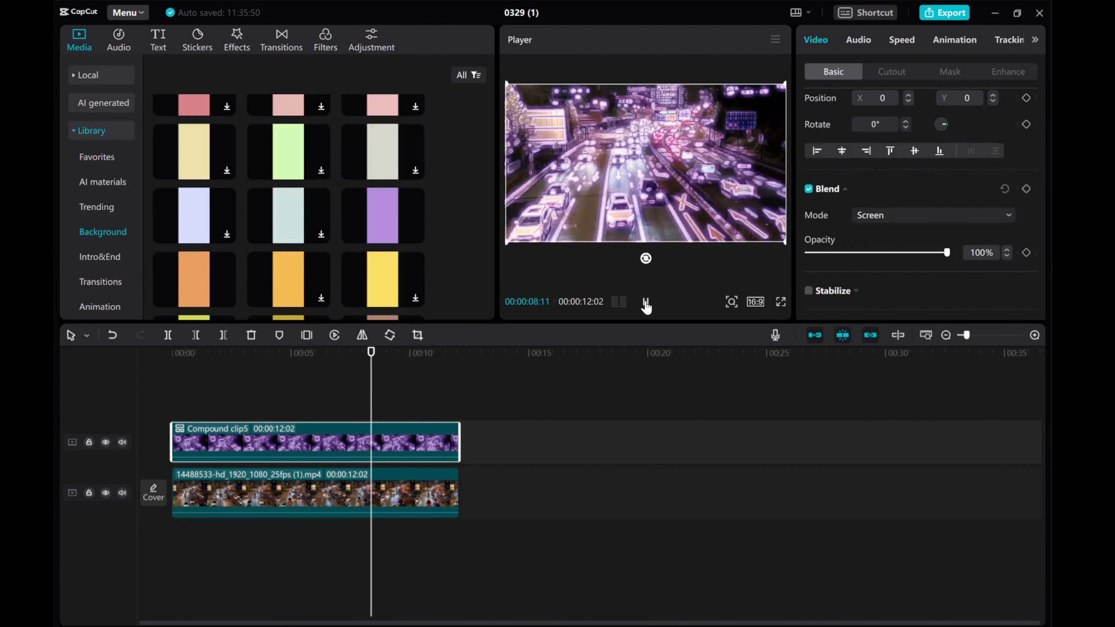
pyautogui.click(646, 302)
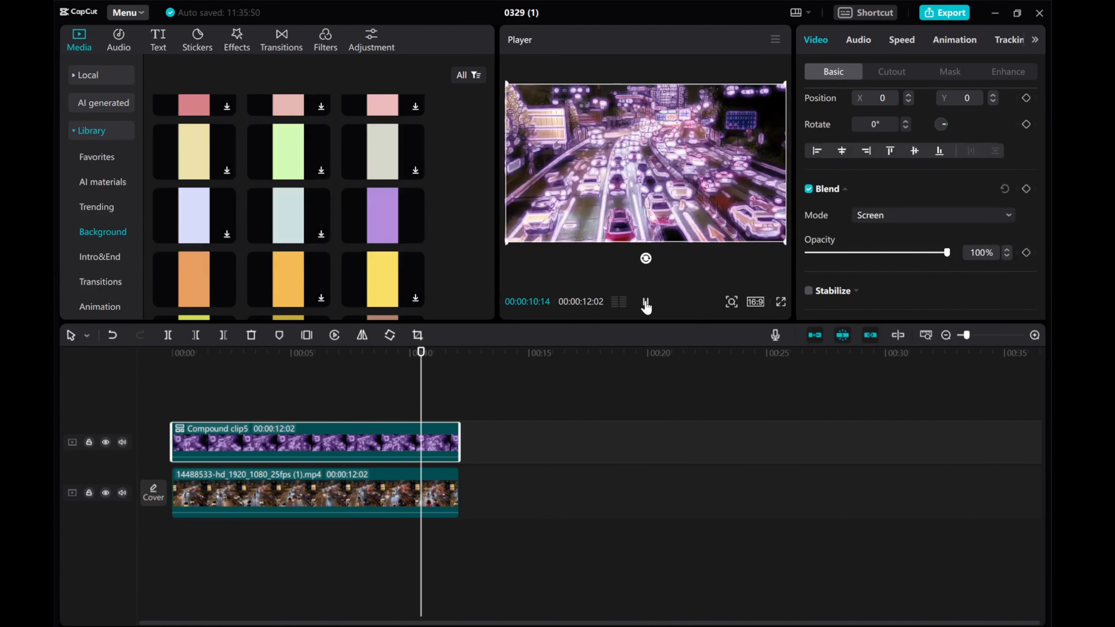